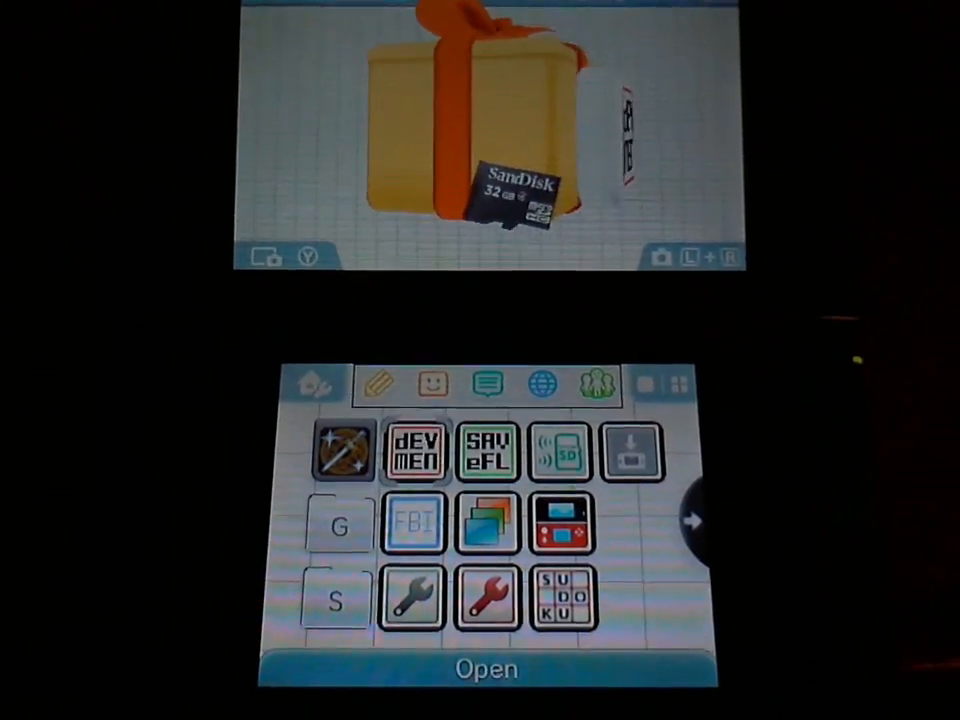
Step: Switch FBI to launch mode and select the NINTENDO title from the NAND title list
{"action": "left_click", "coordinate": [414, 453]}
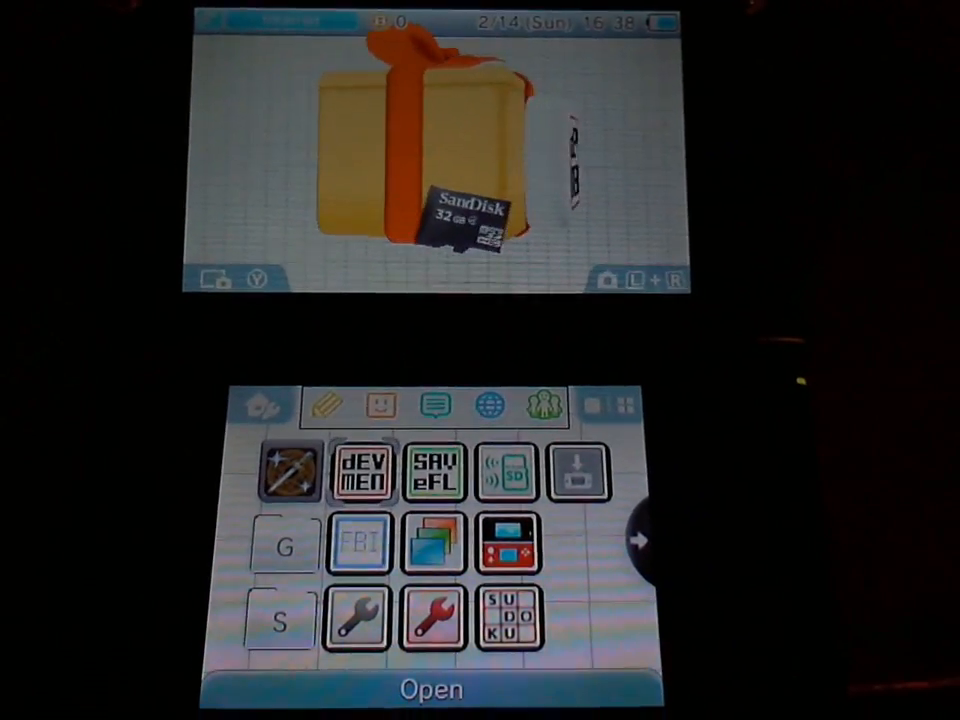
{"action": "left_click", "coordinate": [362, 473]}
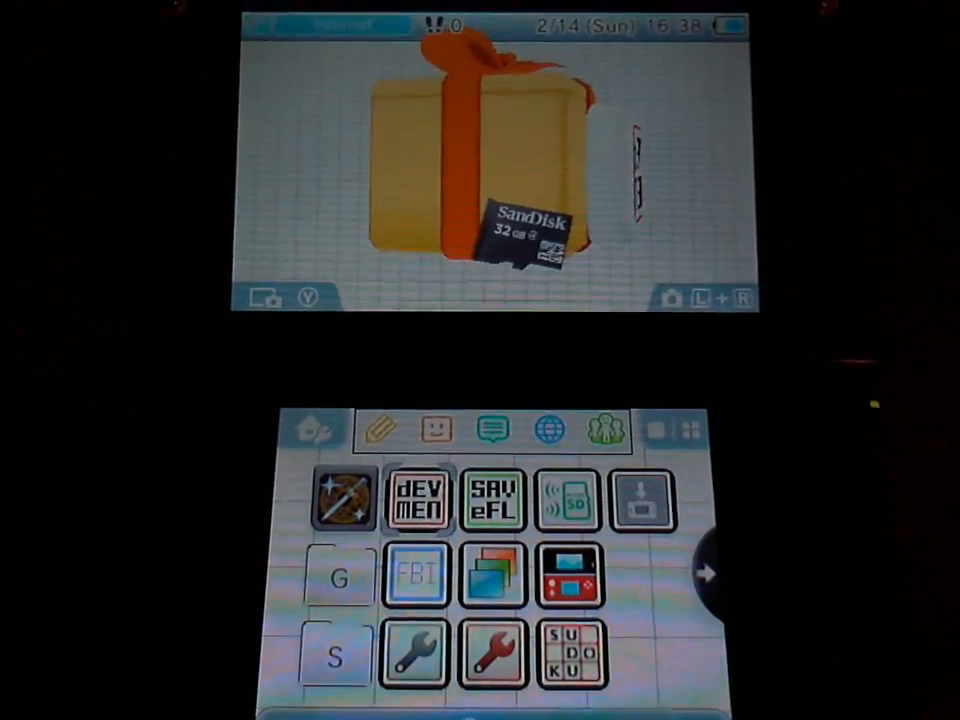
{"action": "left_click", "coordinate": [414, 573]}
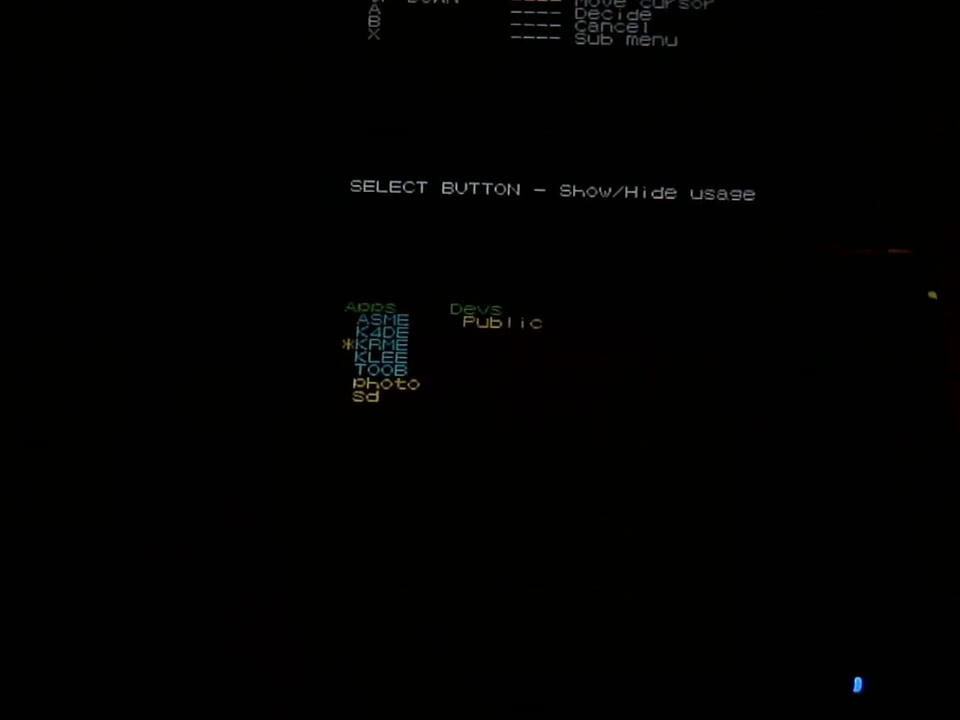
{"action": "key", "text": "Down"}
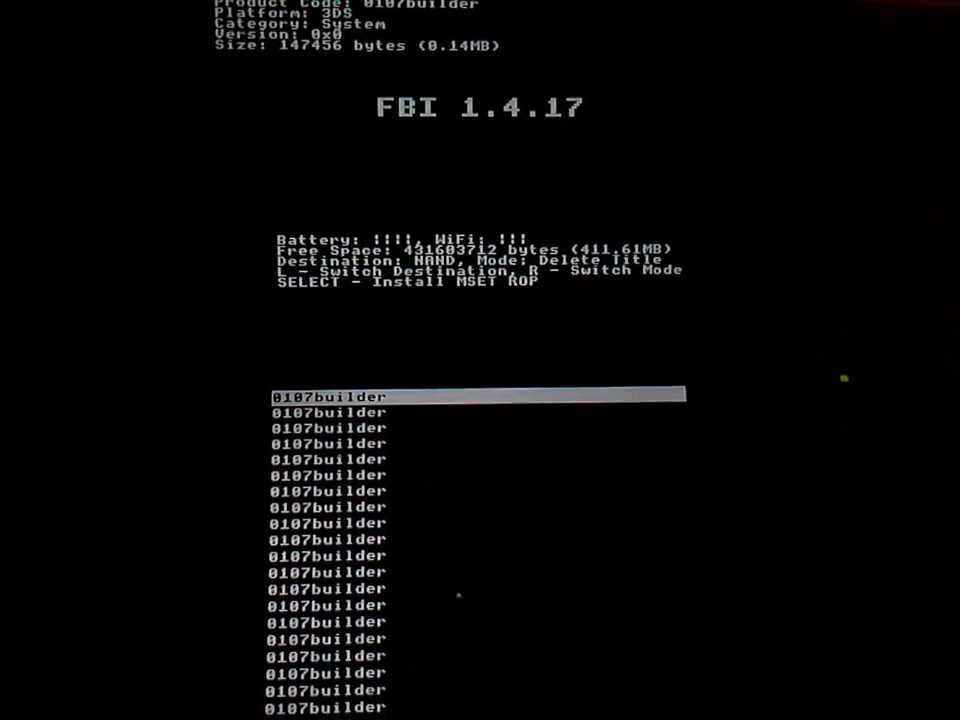
{"action": "key", "text": "r"}
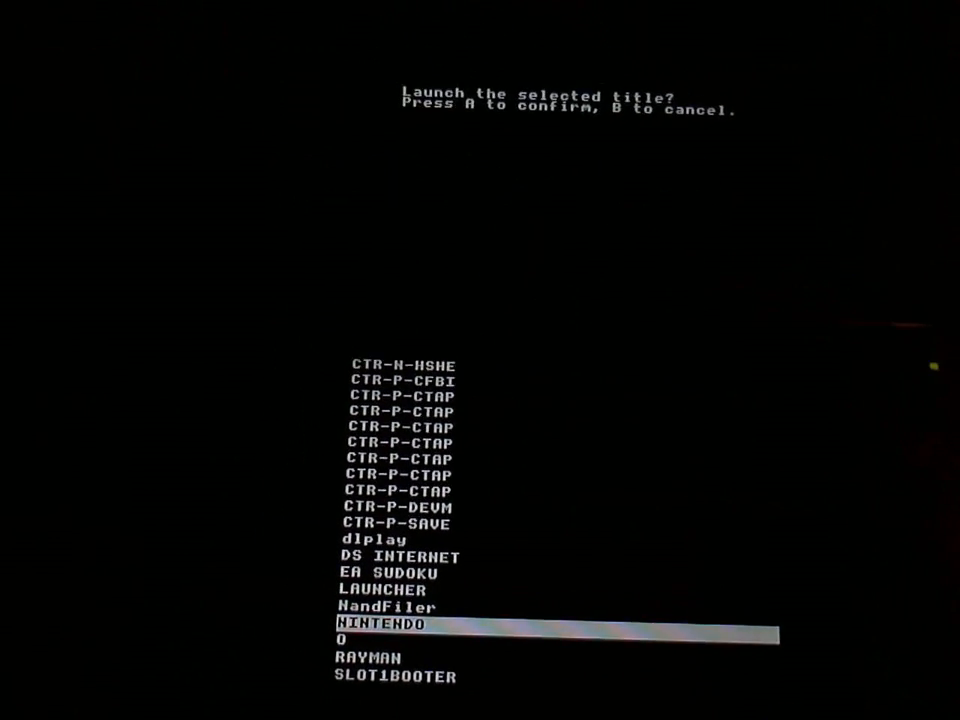
Step: Confirm launching NINTENDO, bringing up TWL Nmenu on the empty Card view (free=30, used=9)
{"action": "key", "text": "a"}
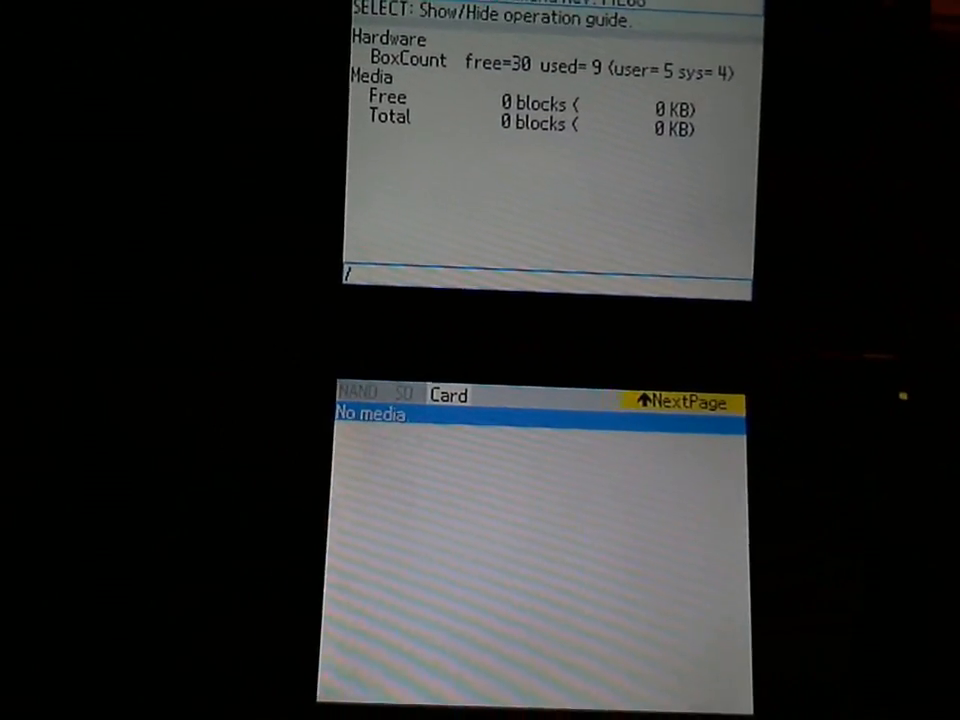
Step: Import TwlNmenu.tad from SD /CIA/TWL/Dev, which fails with Internal Error (-2011)
{"action": "left_click", "coordinate": [383, 395]}
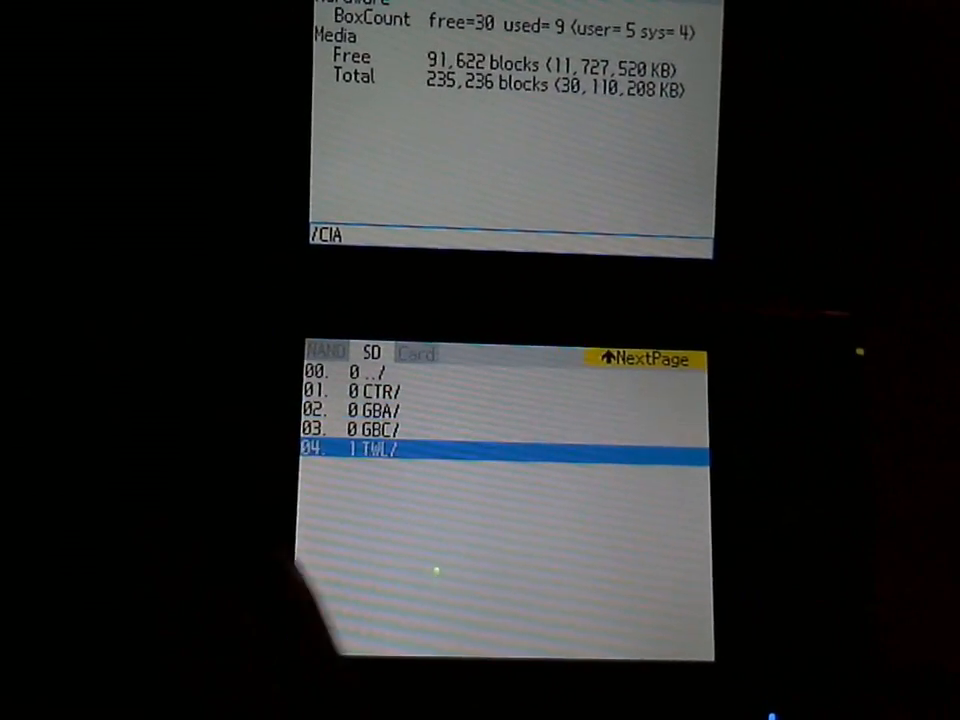
{"action": "left_click", "coordinate": [400, 448]}
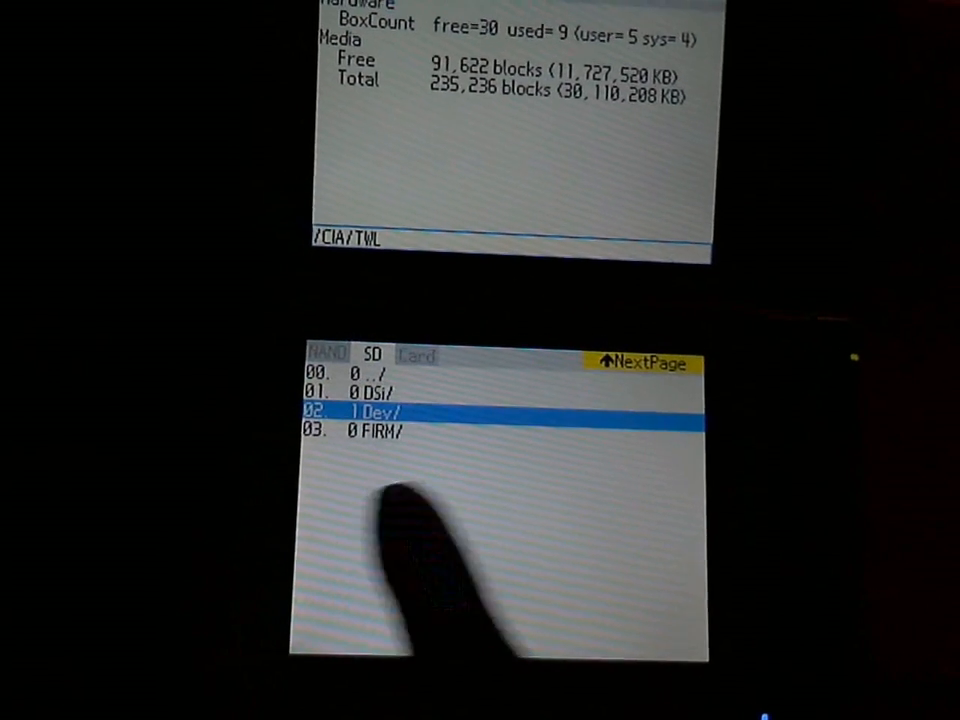
{"action": "left_click", "coordinate": [370, 411]}
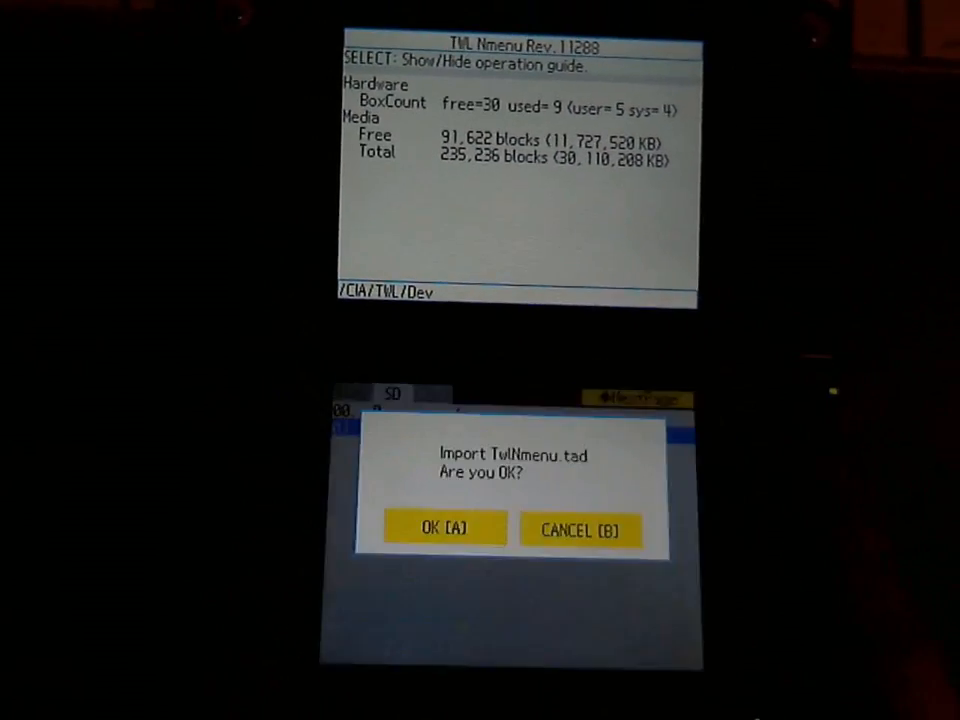
{"action": "left_click", "coordinate": [444, 527]}
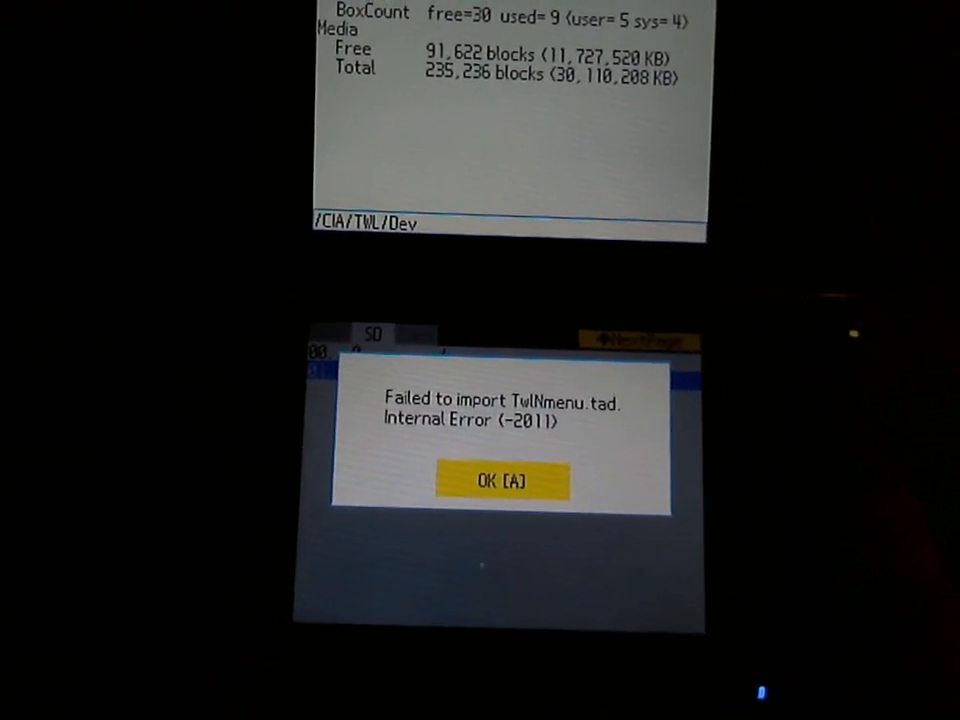